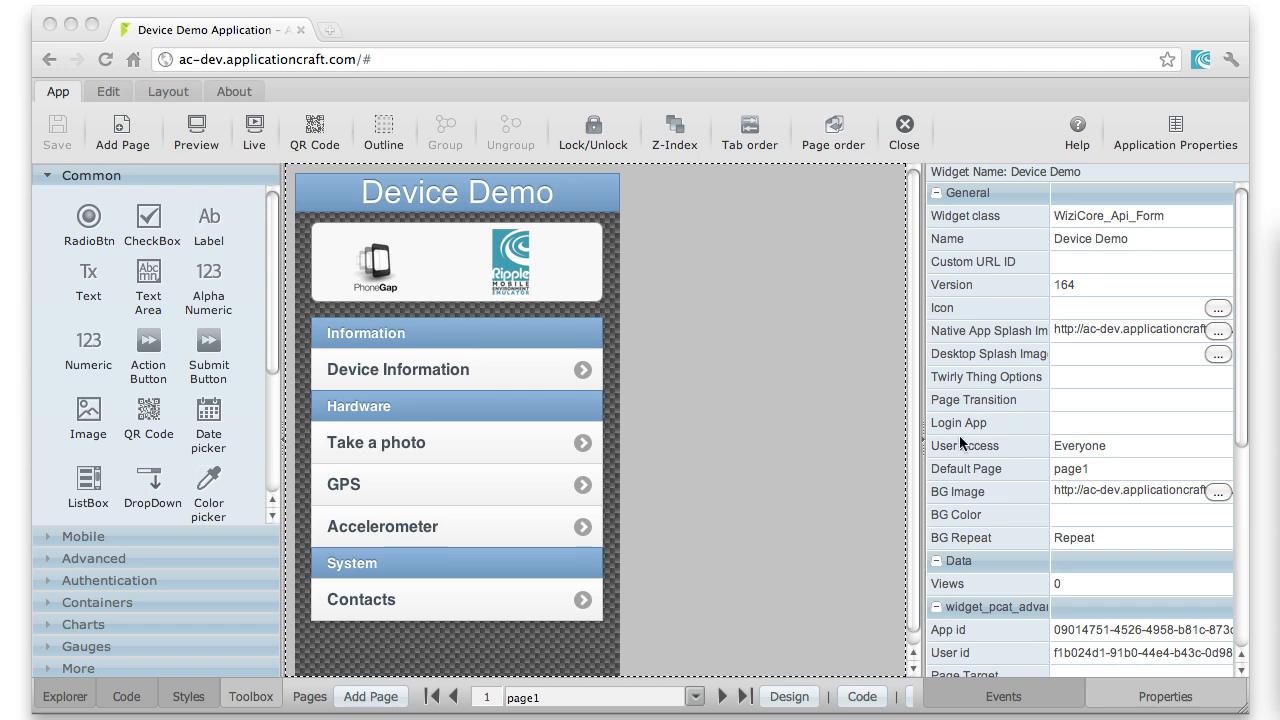
mouse_move(888, 442)
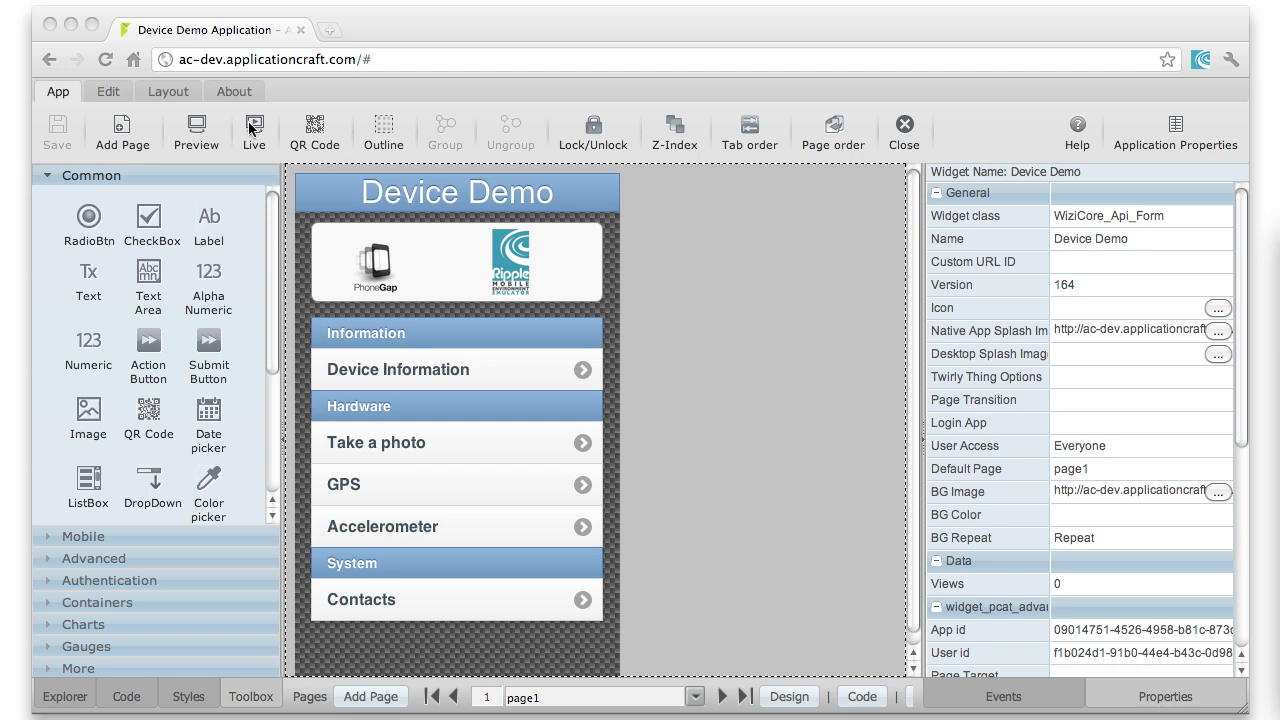
- Review the splash image setting for the native app, leaving the resource picker unchanged
click(252, 130)
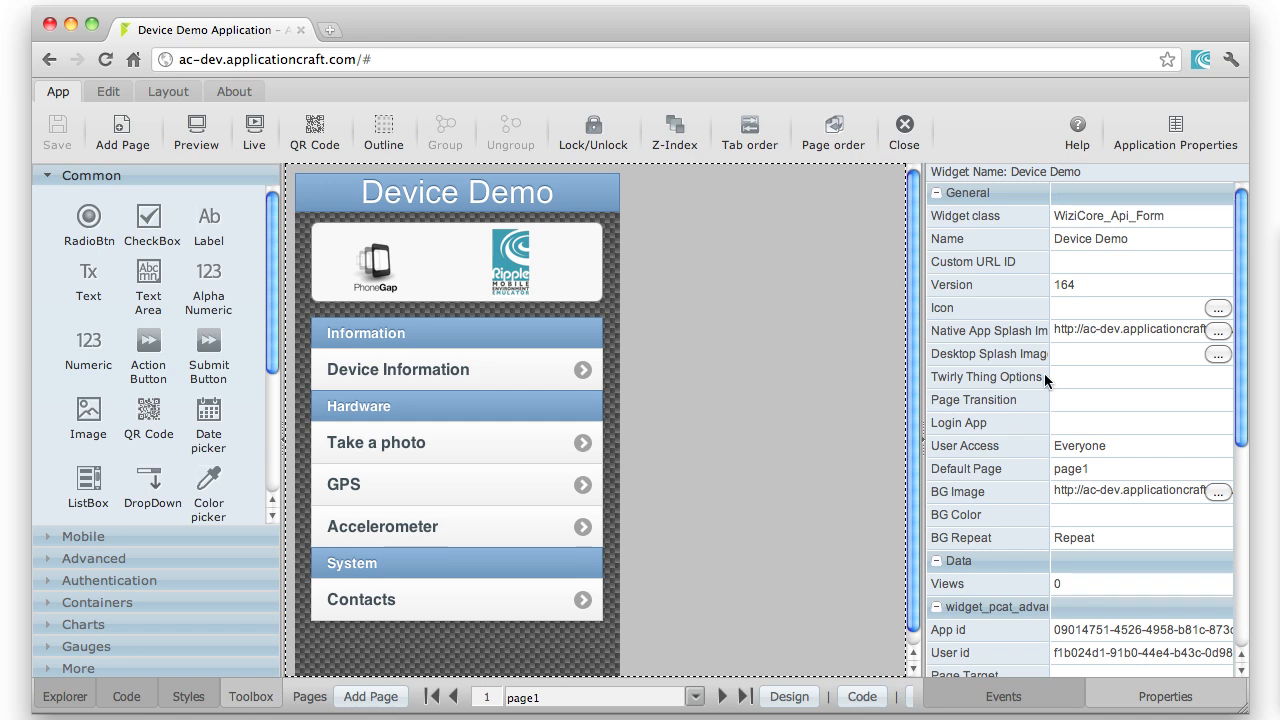
mouse_move(976, 380)
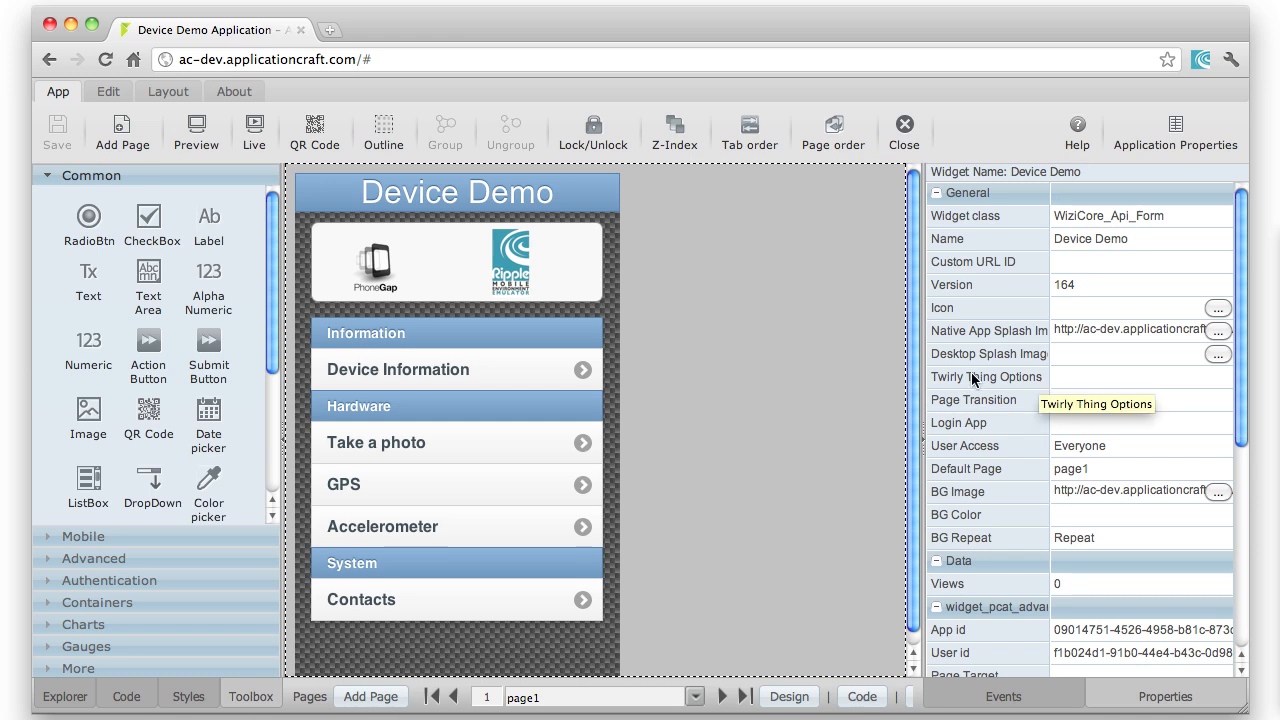
mouse_move(1070, 342)
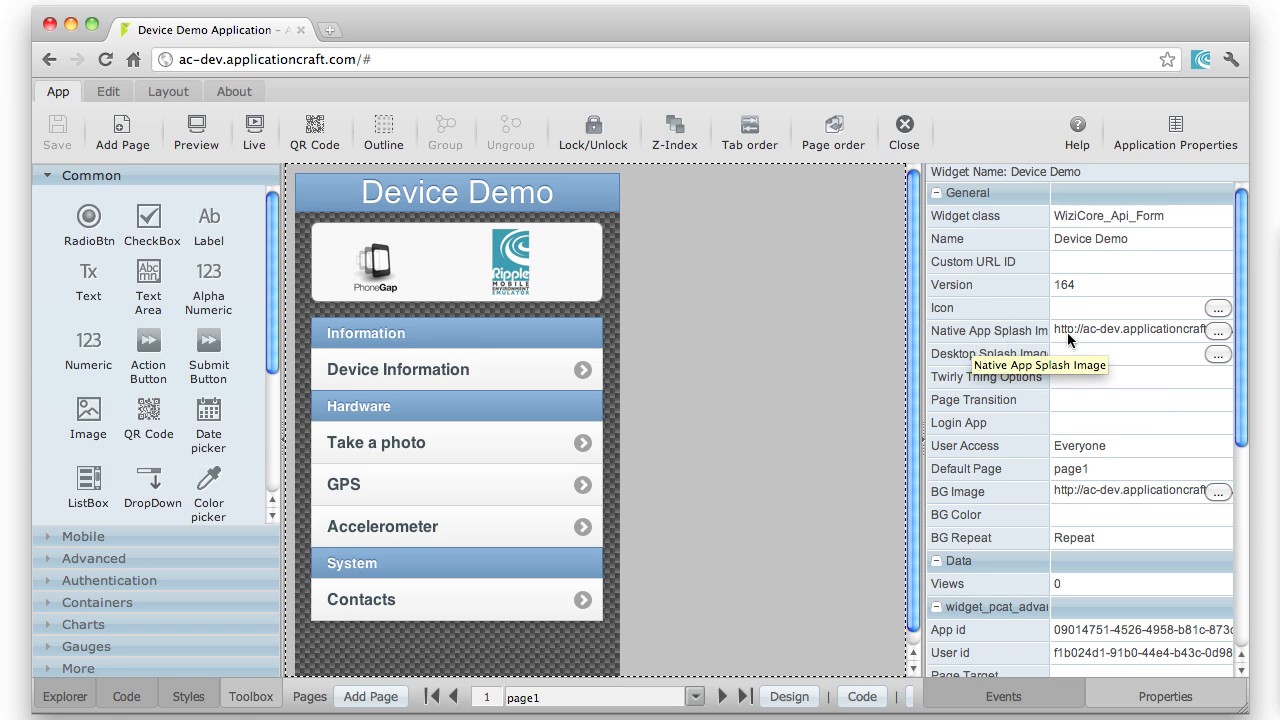
click(1218, 330)
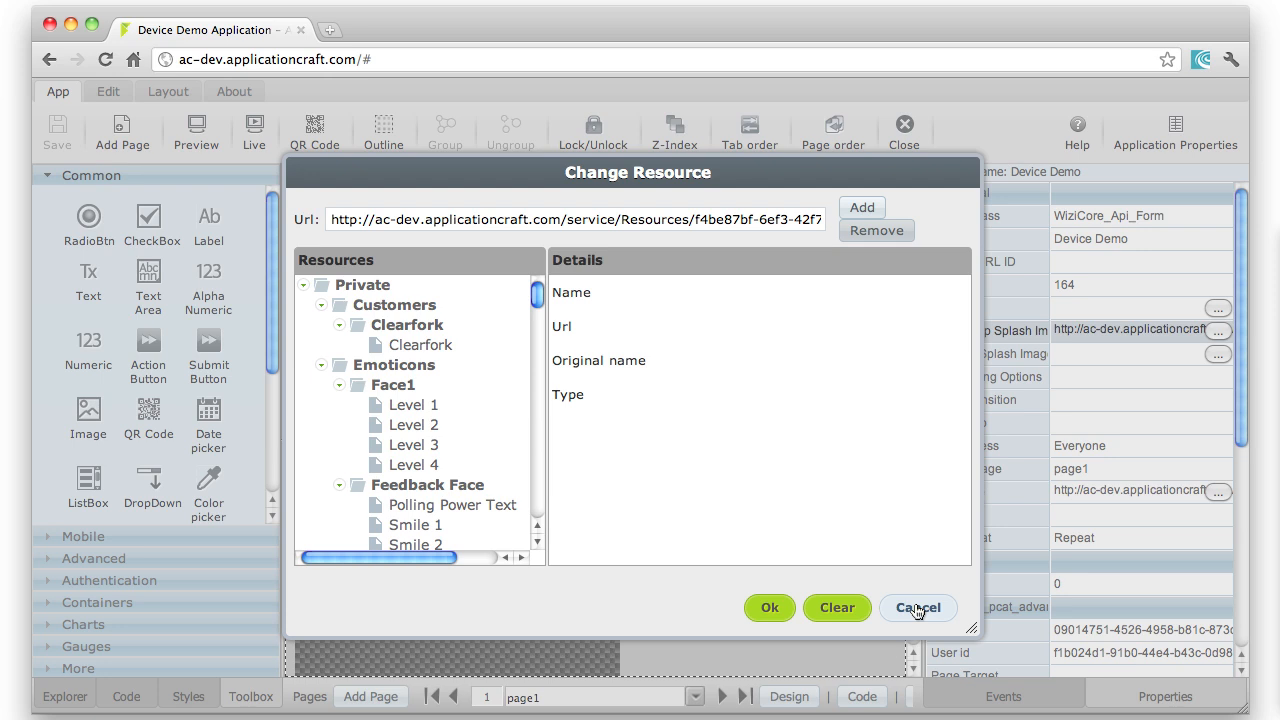
click(916, 608)
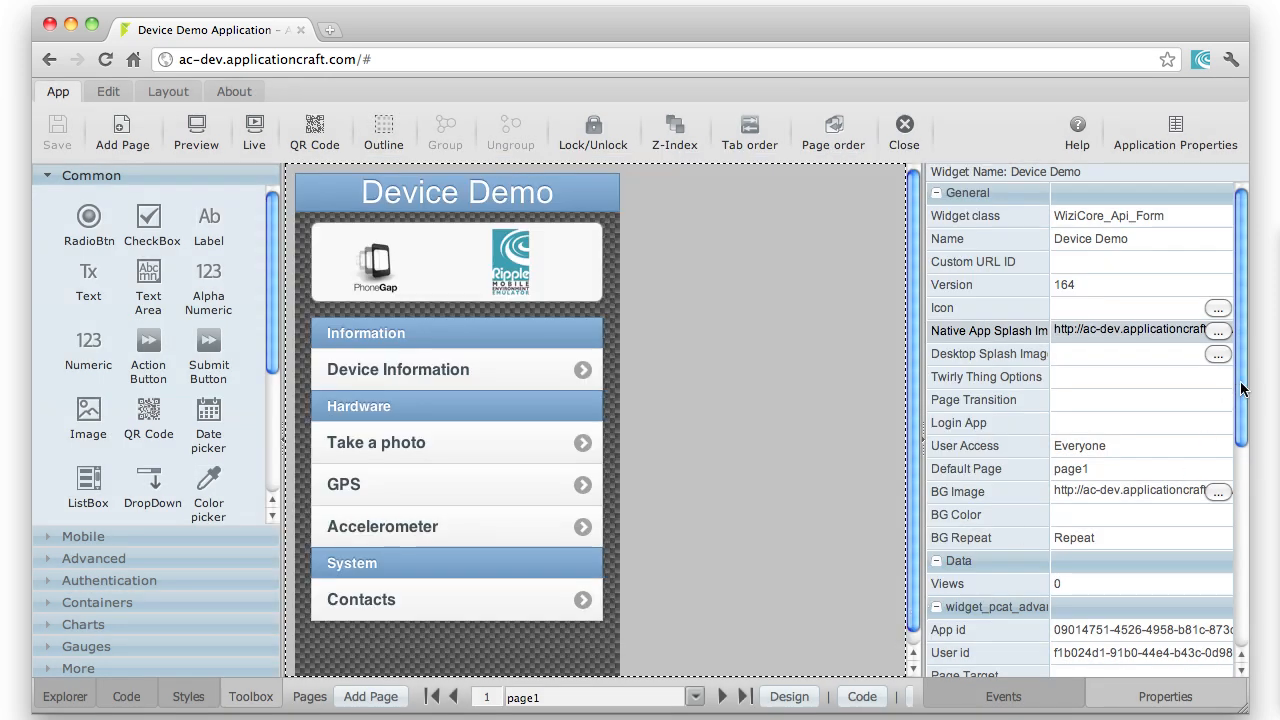
- Toggle the Media device capability in the PhoneGap options
scroll(down, 3)
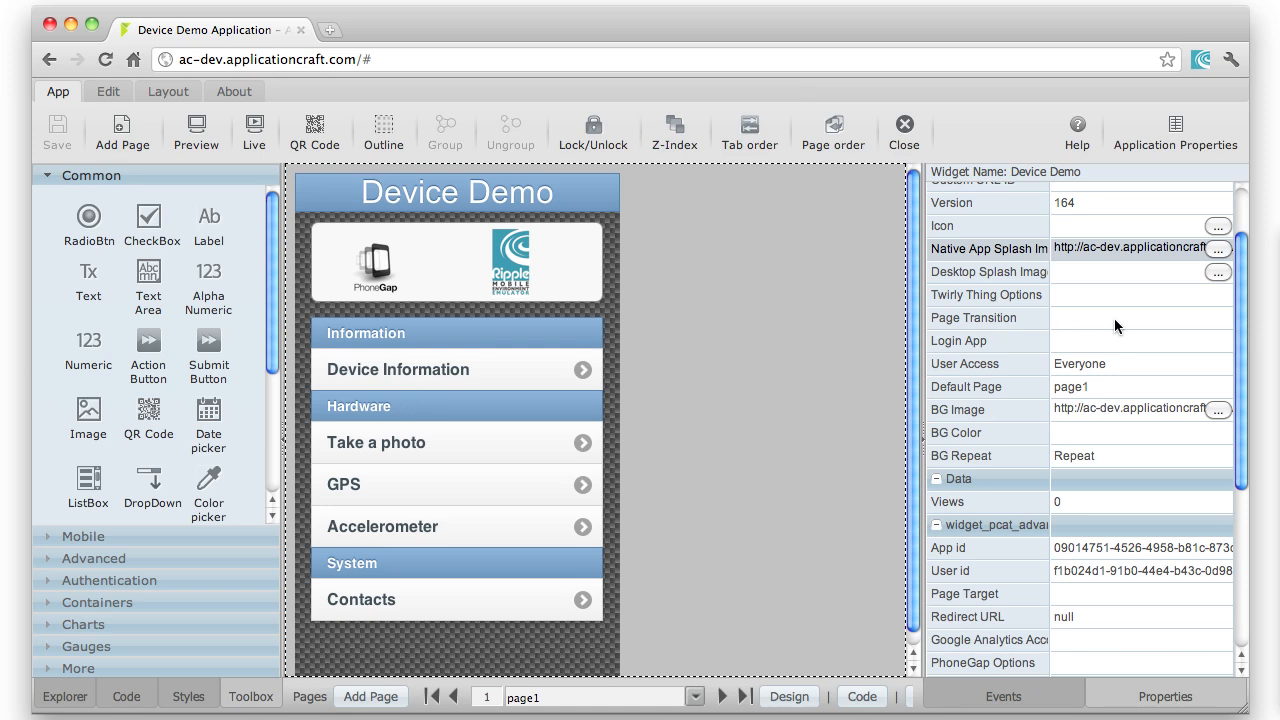
mouse_move(1244, 420)
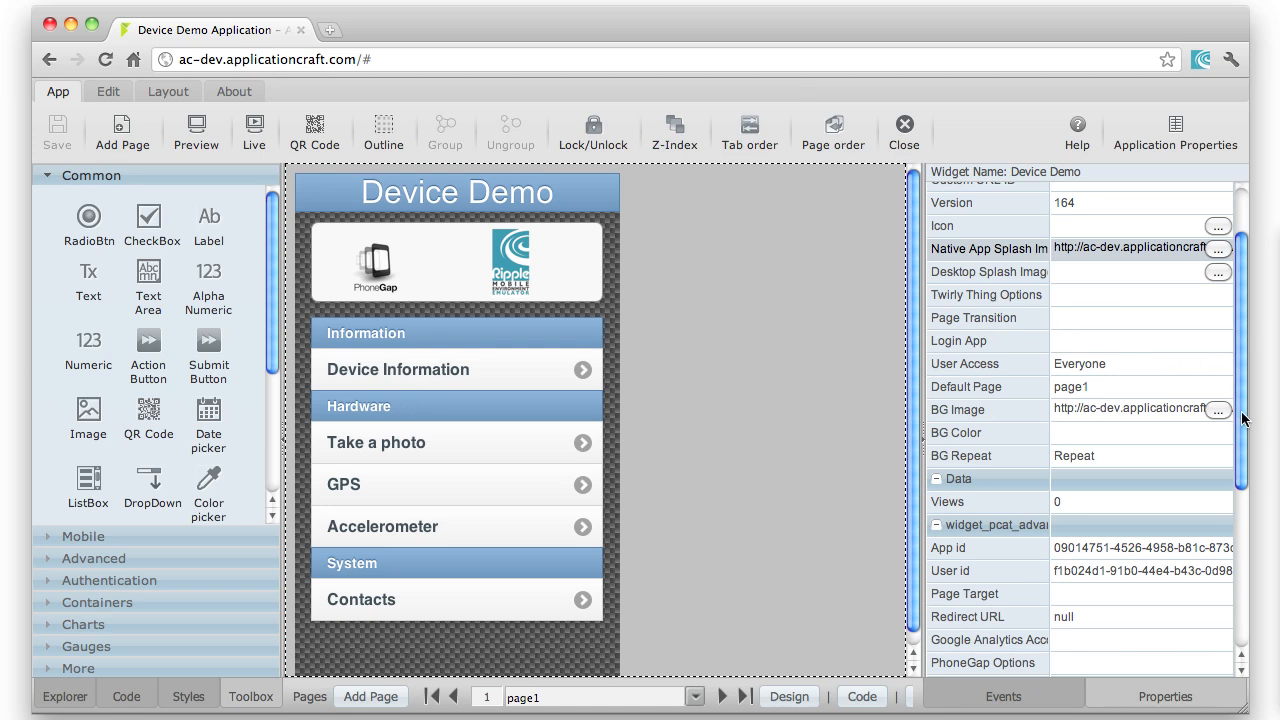
scroll(down, 3)
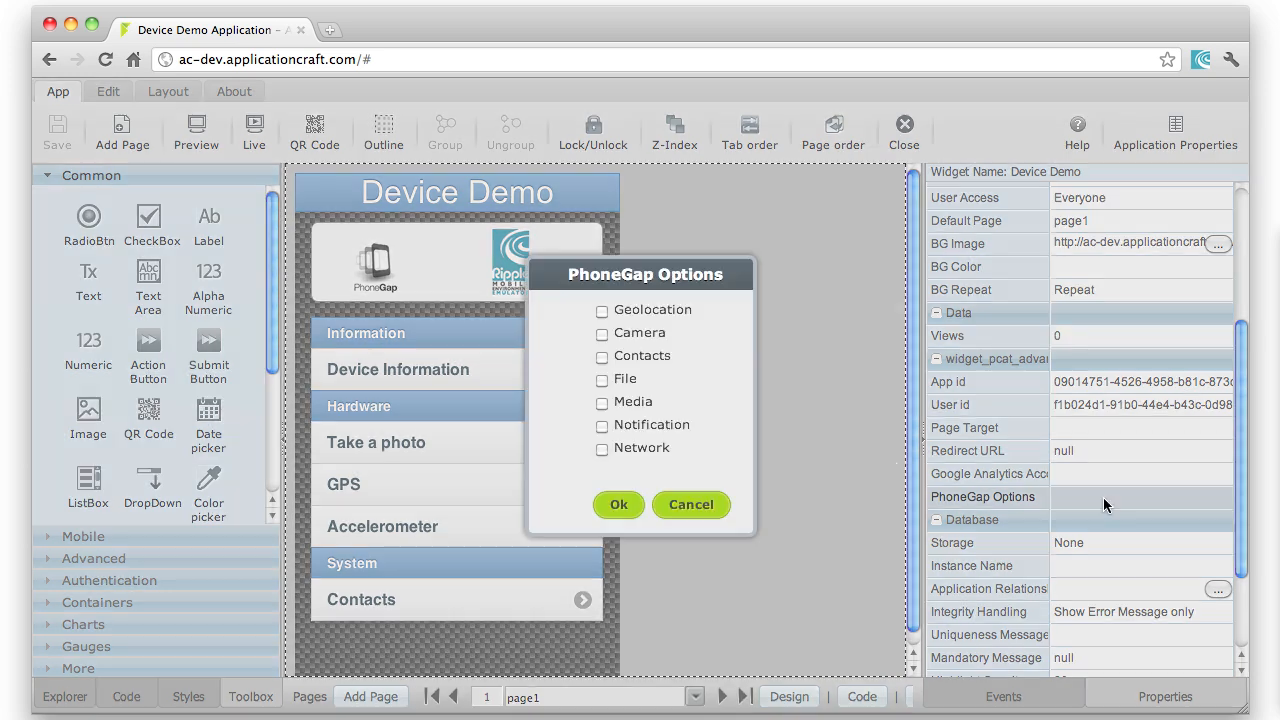
mouse_move(602, 312)
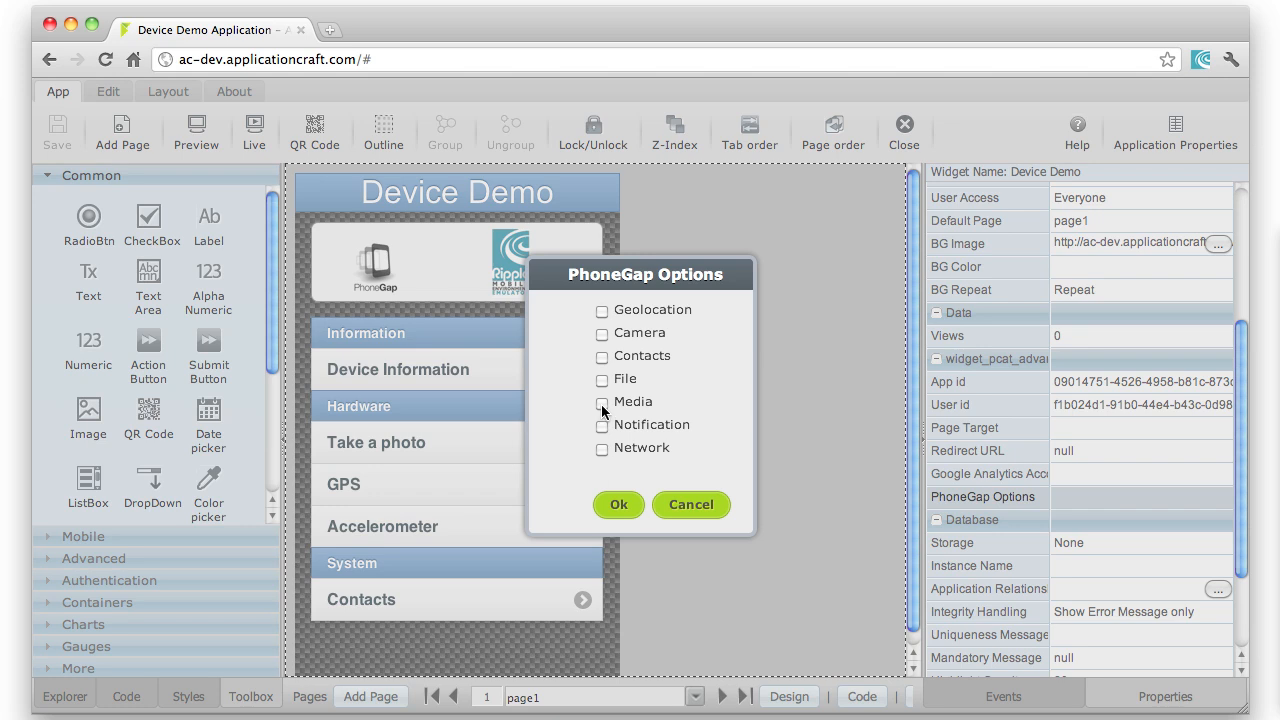
click(690, 504)
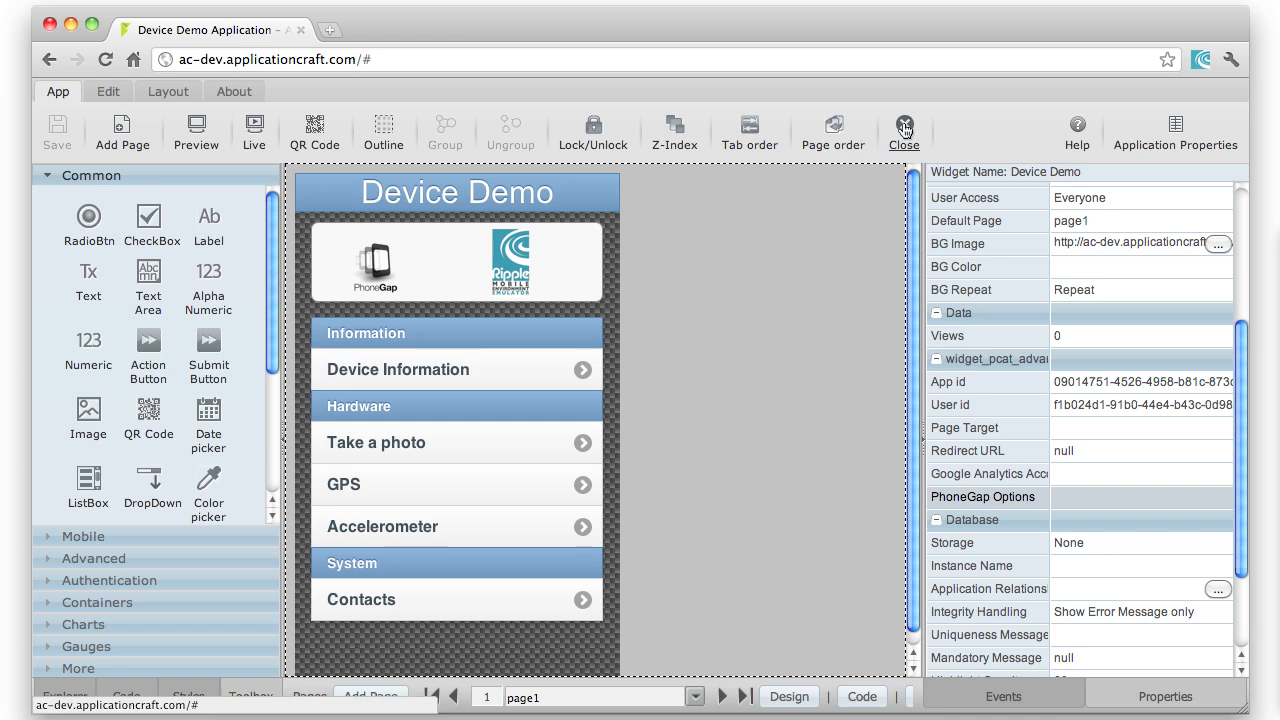
- Close the designer and show the Device Demo app's more-actions menu in the console
click(904, 130)
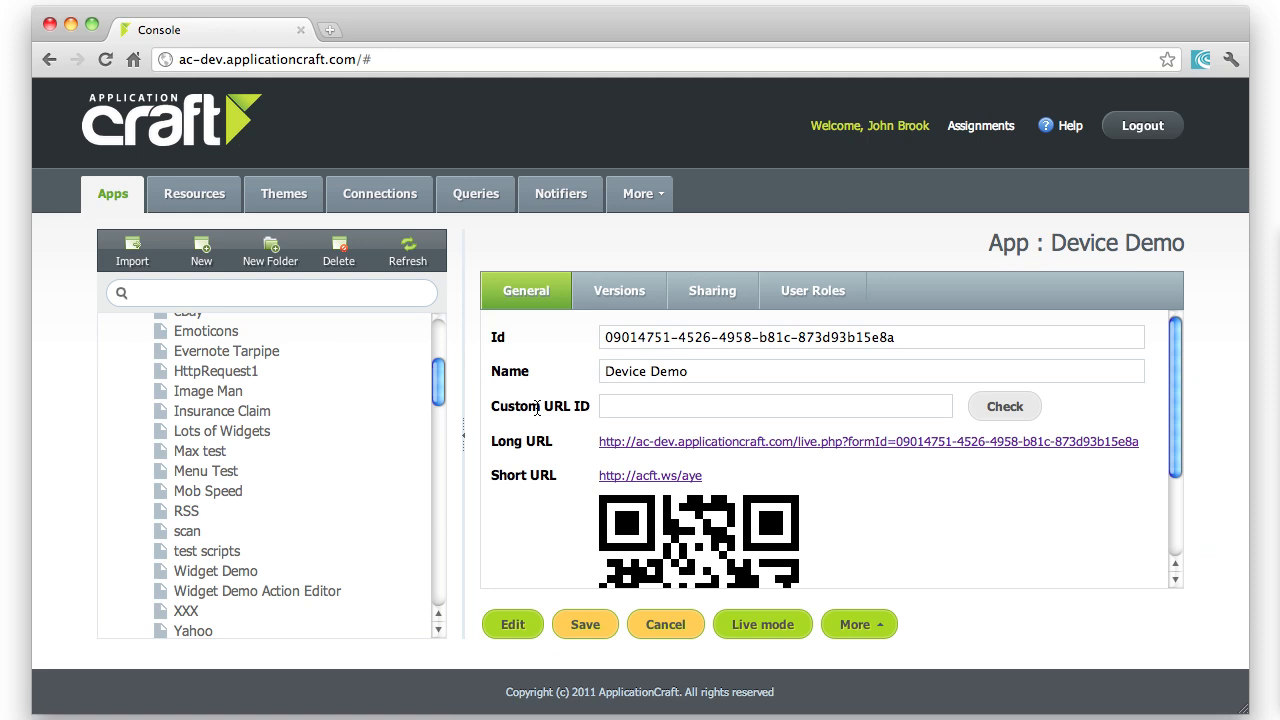
mouse_move(760, 458)
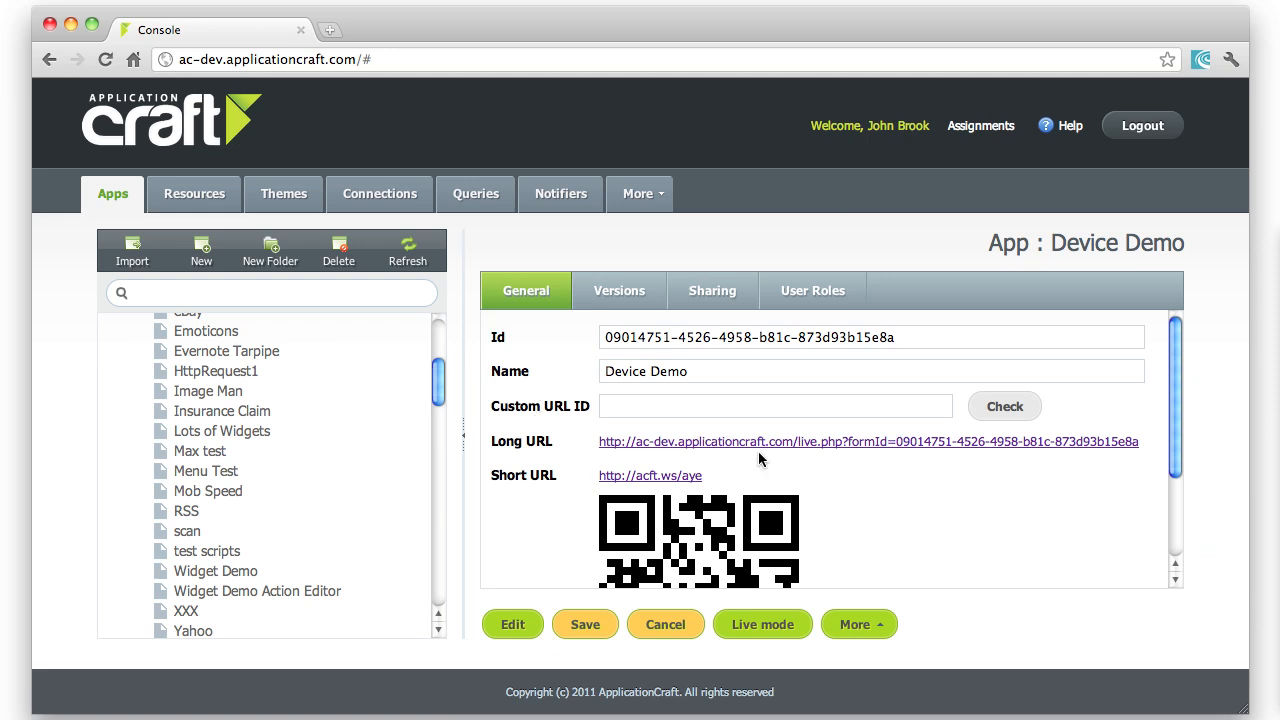
click(858, 624)
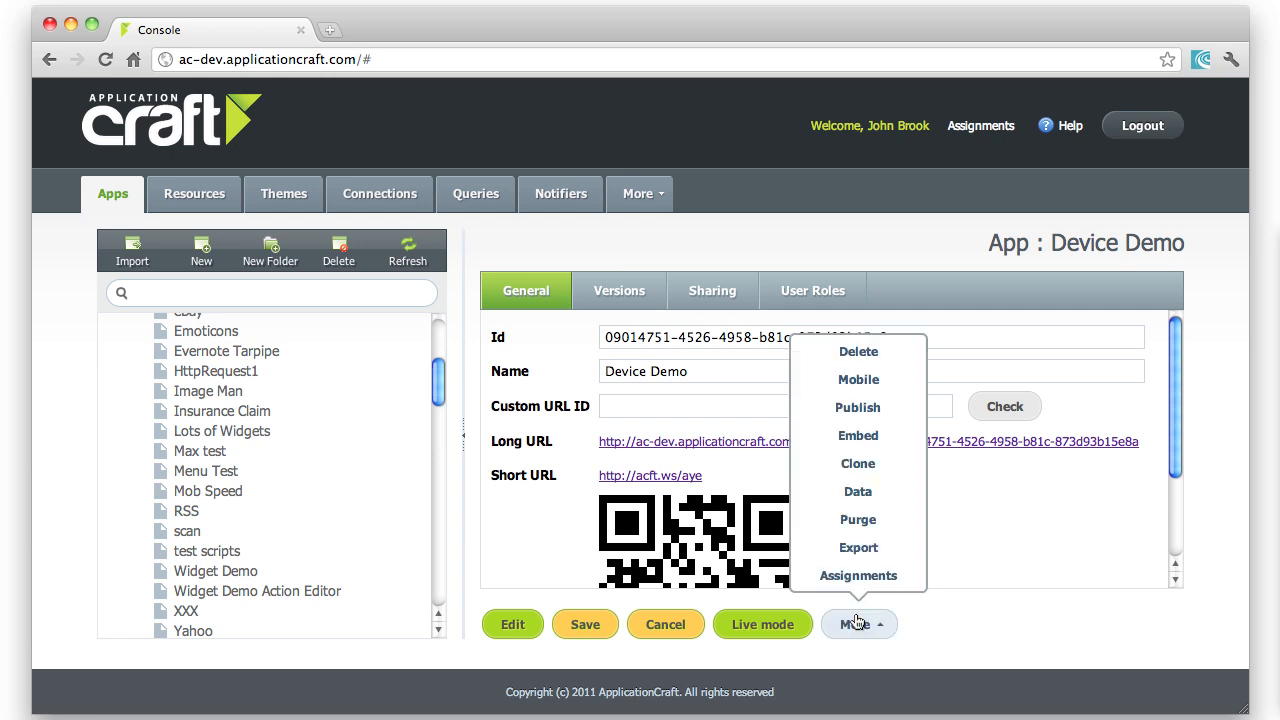
- Build native binaries for every platform in the Mobile Apps Builder and review the results
click(856, 380)
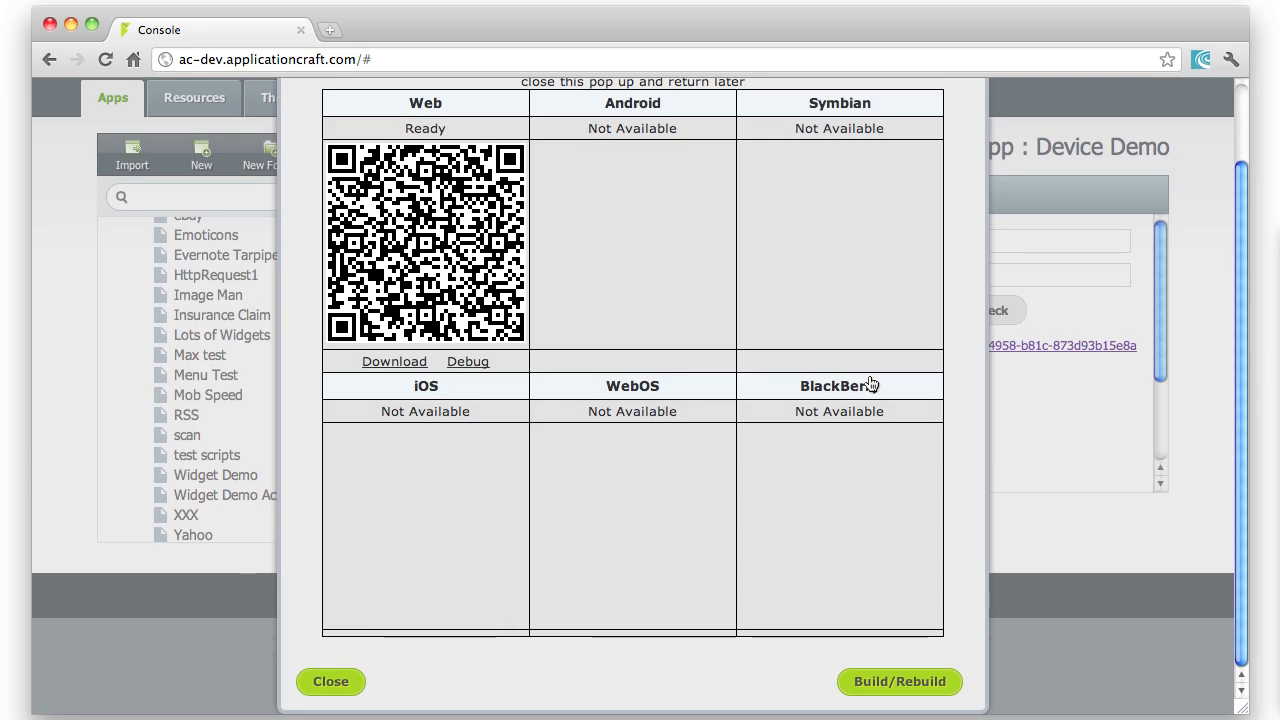
mouse_move(396, 244)
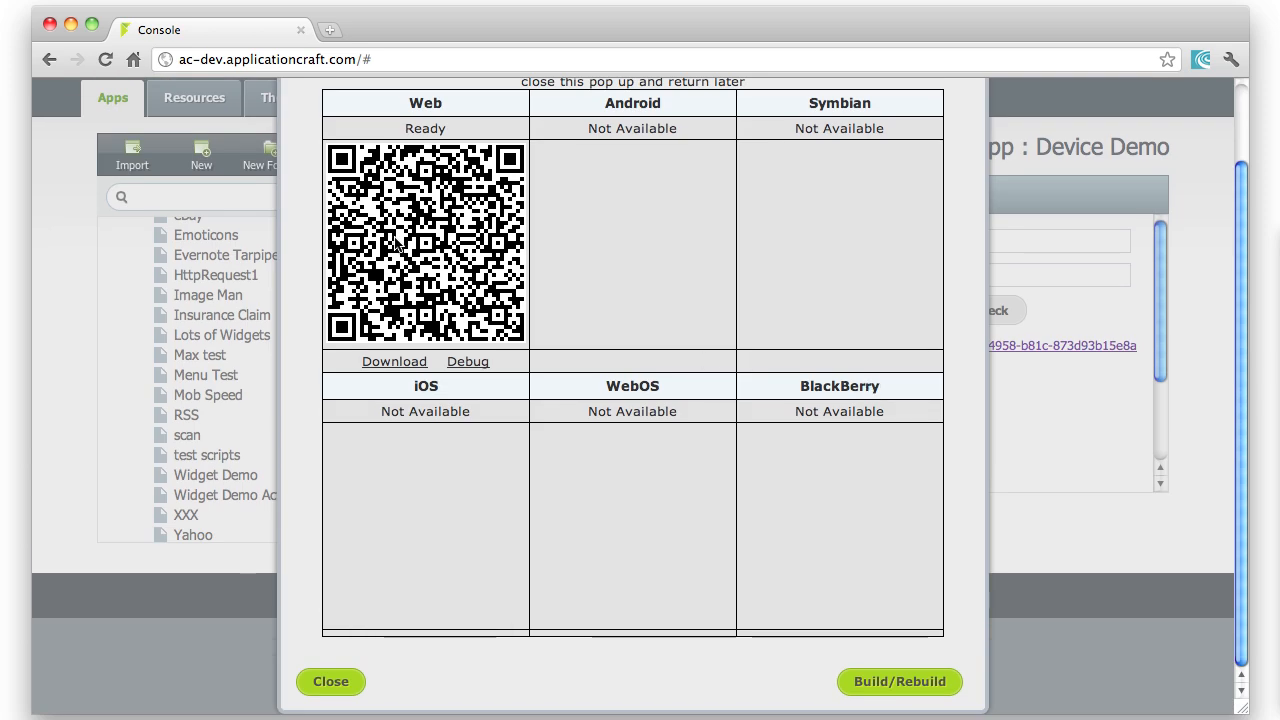
click(900, 680)
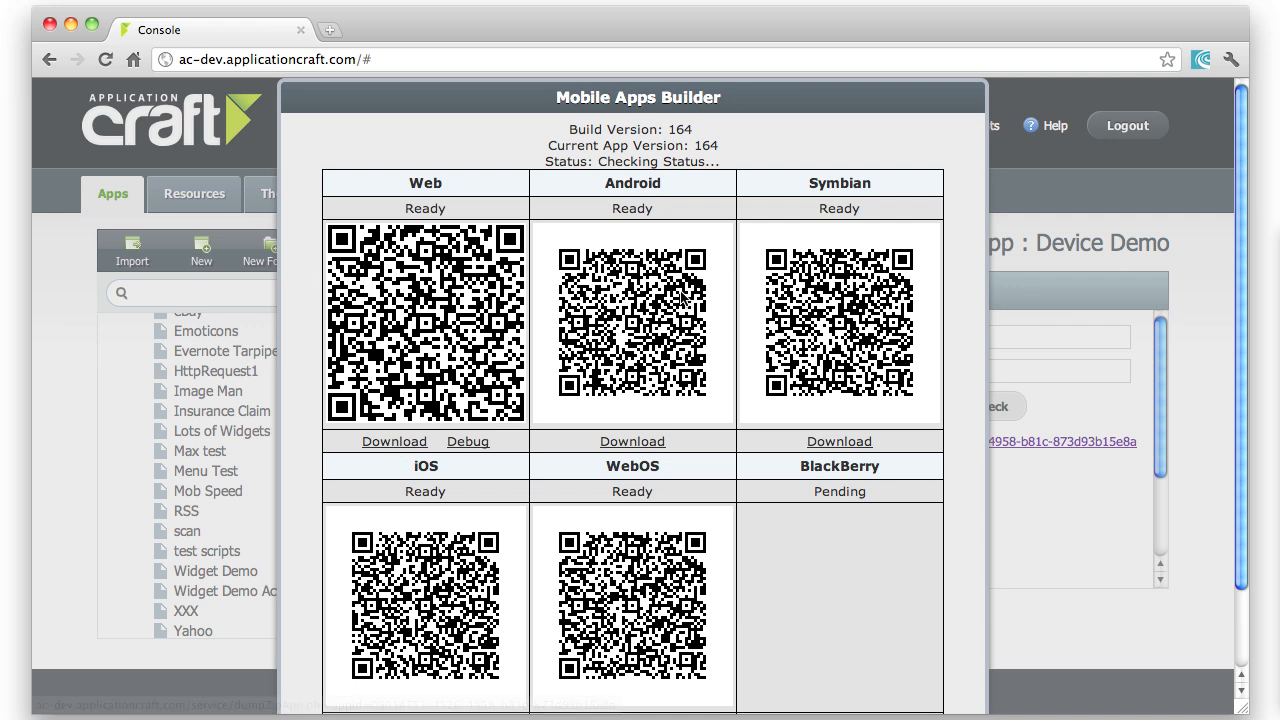
scroll(down, 3)
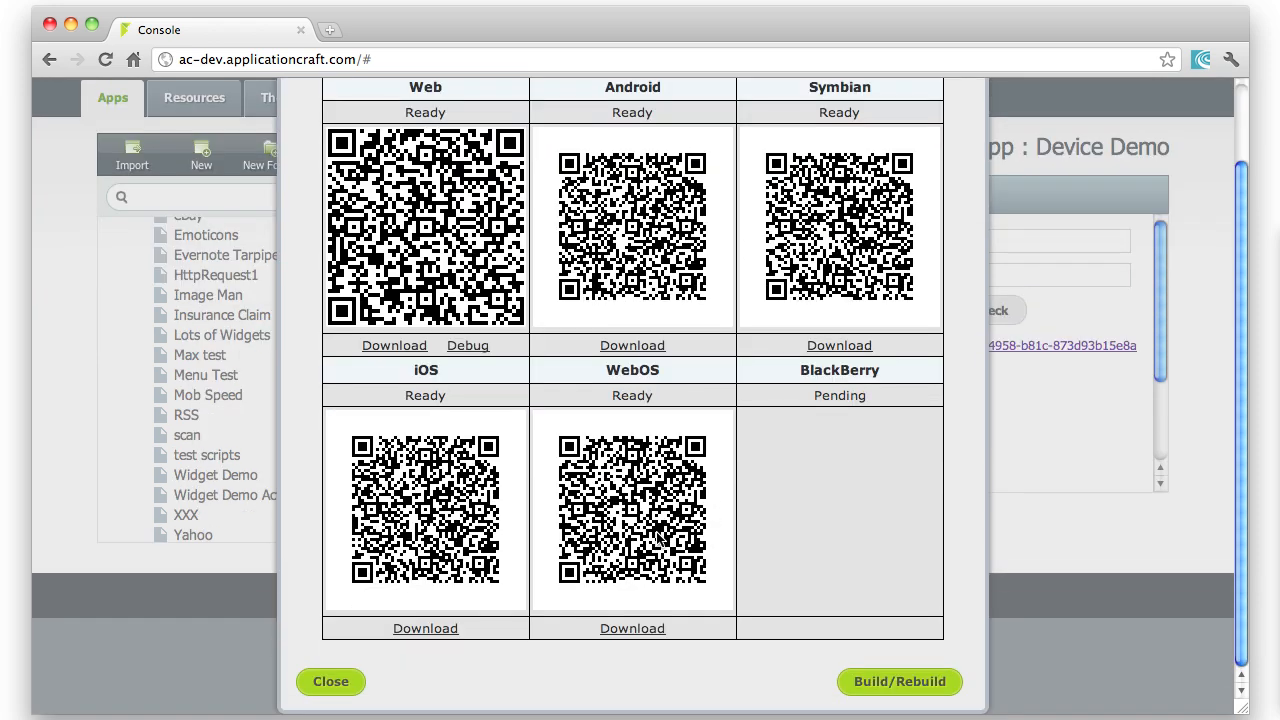
mouse_move(800, 356)
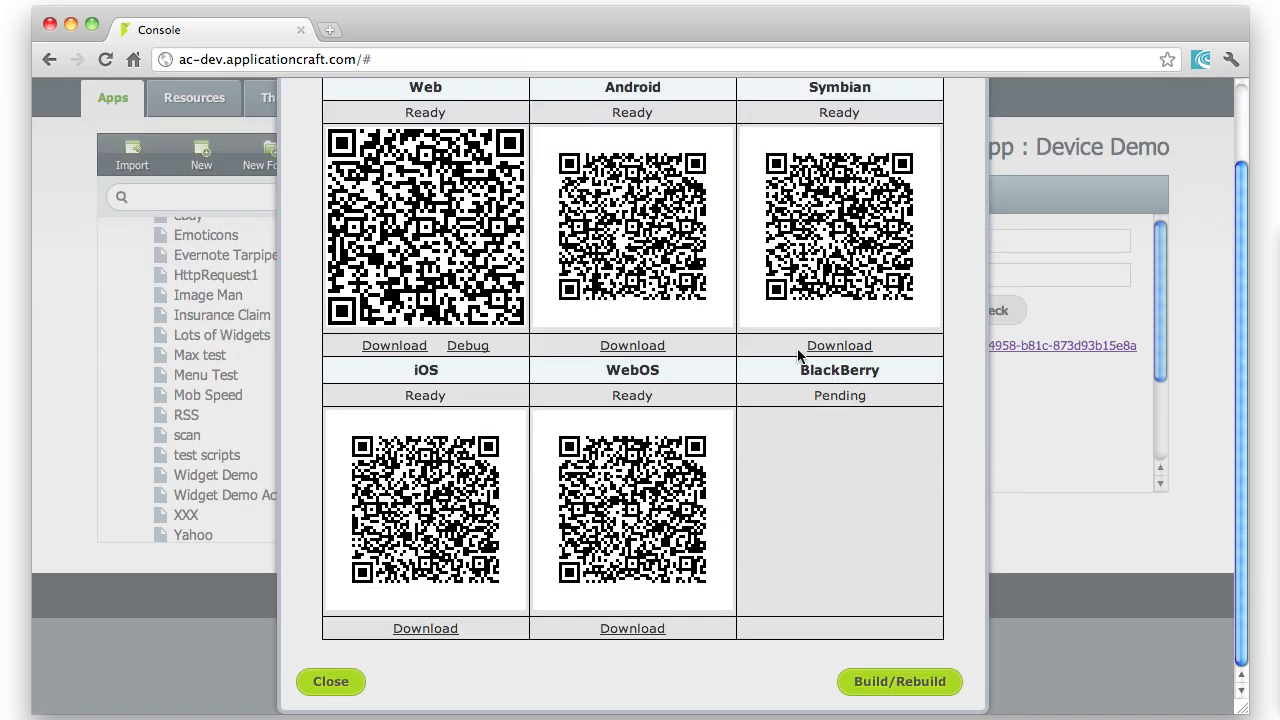
mouse_move(572, 420)
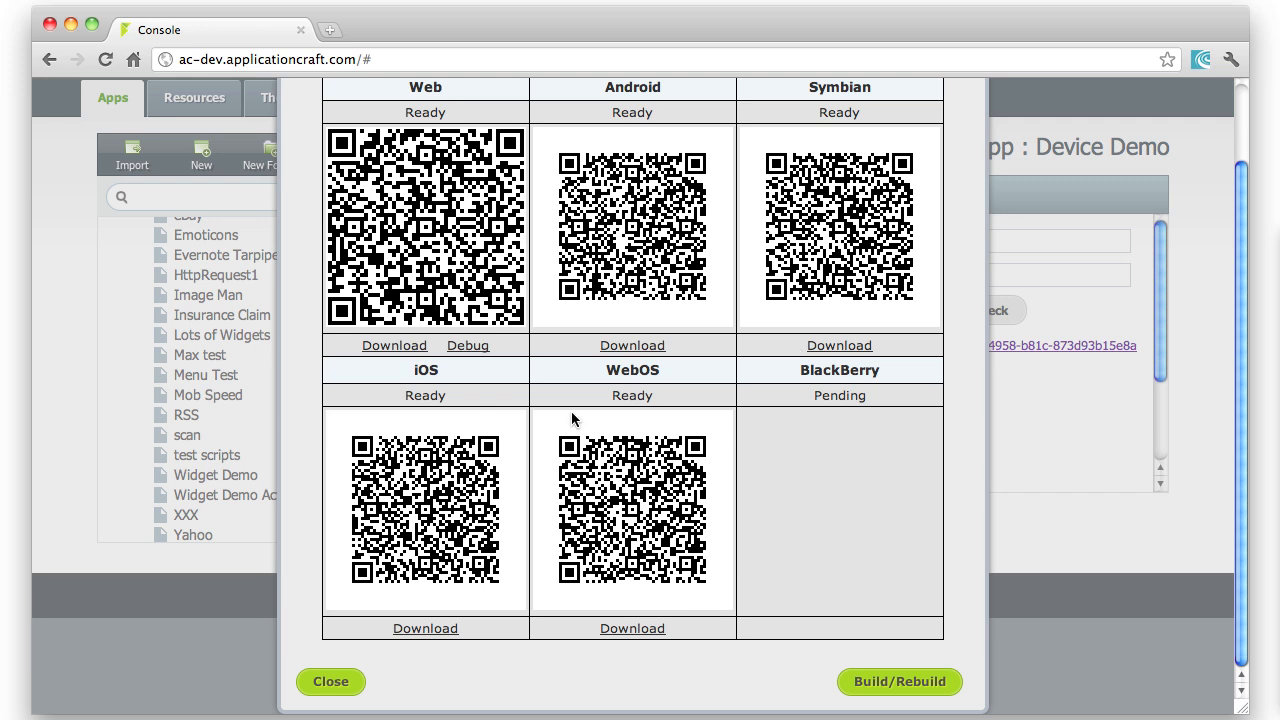
mouse_move(504, 636)
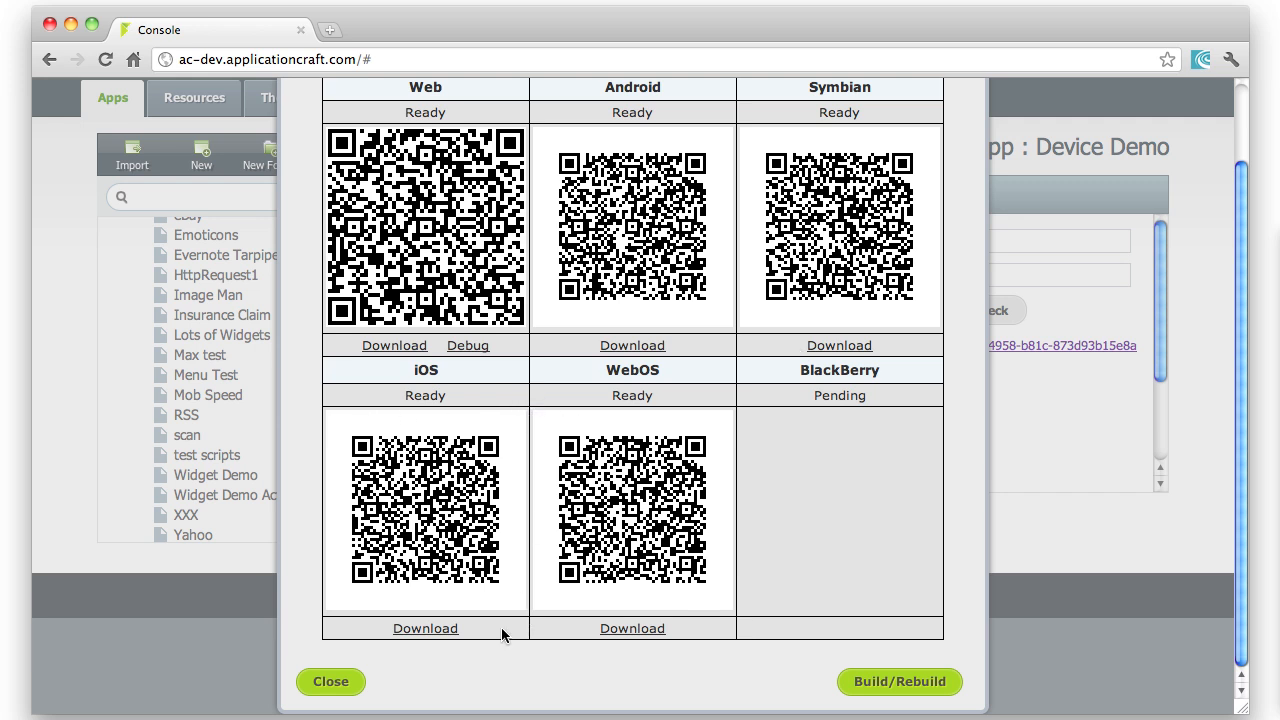
mouse_move(480, 650)
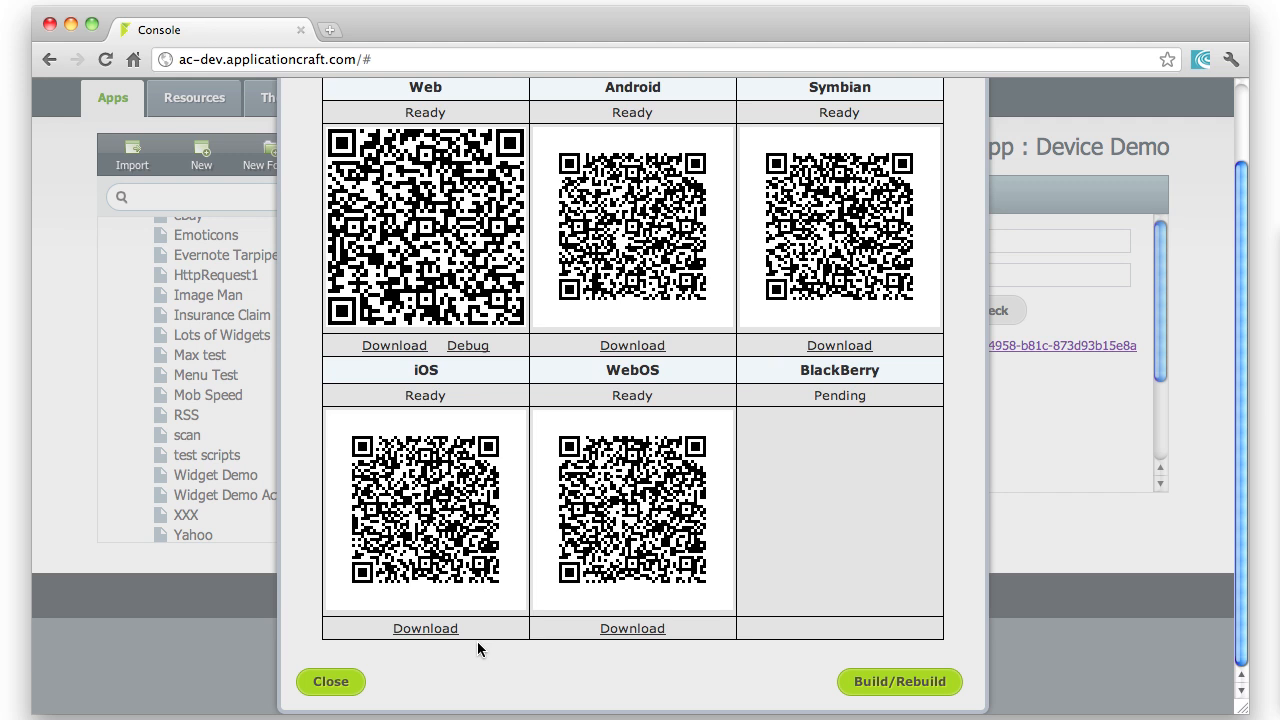
mouse_move(660, 344)
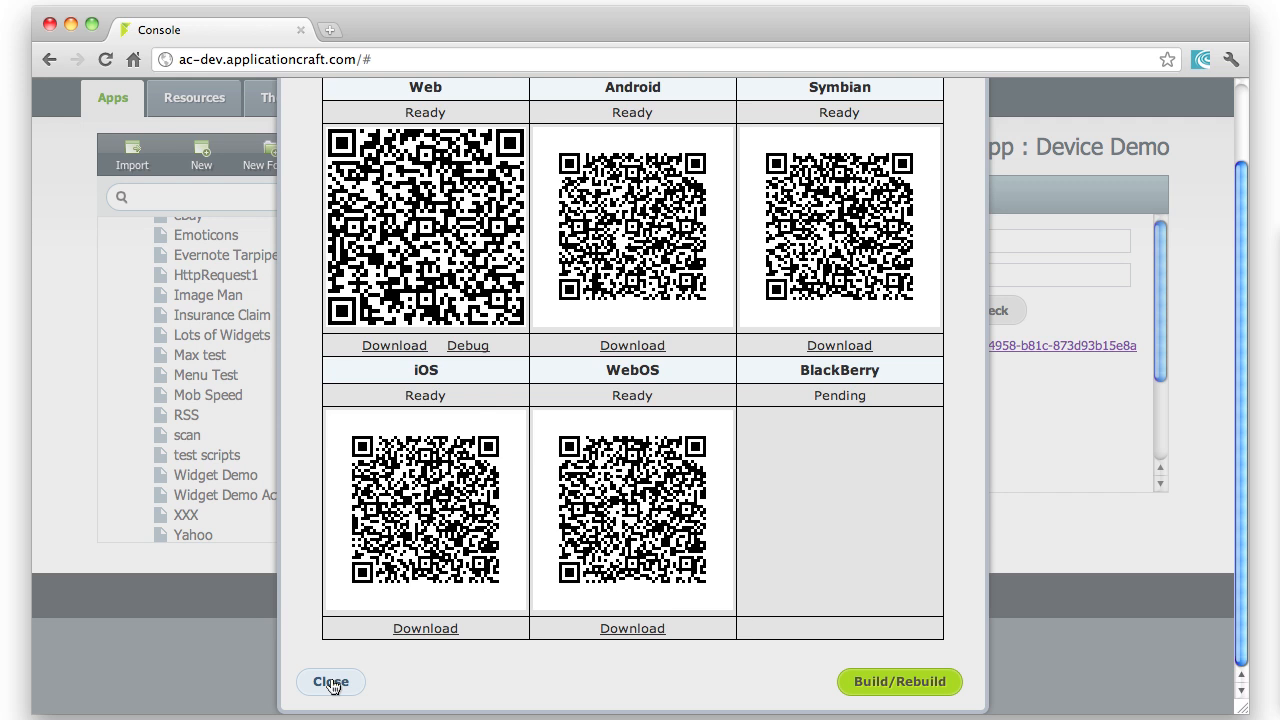
- Close the build results and show the console's More menu of admin areas
click(330, 680)
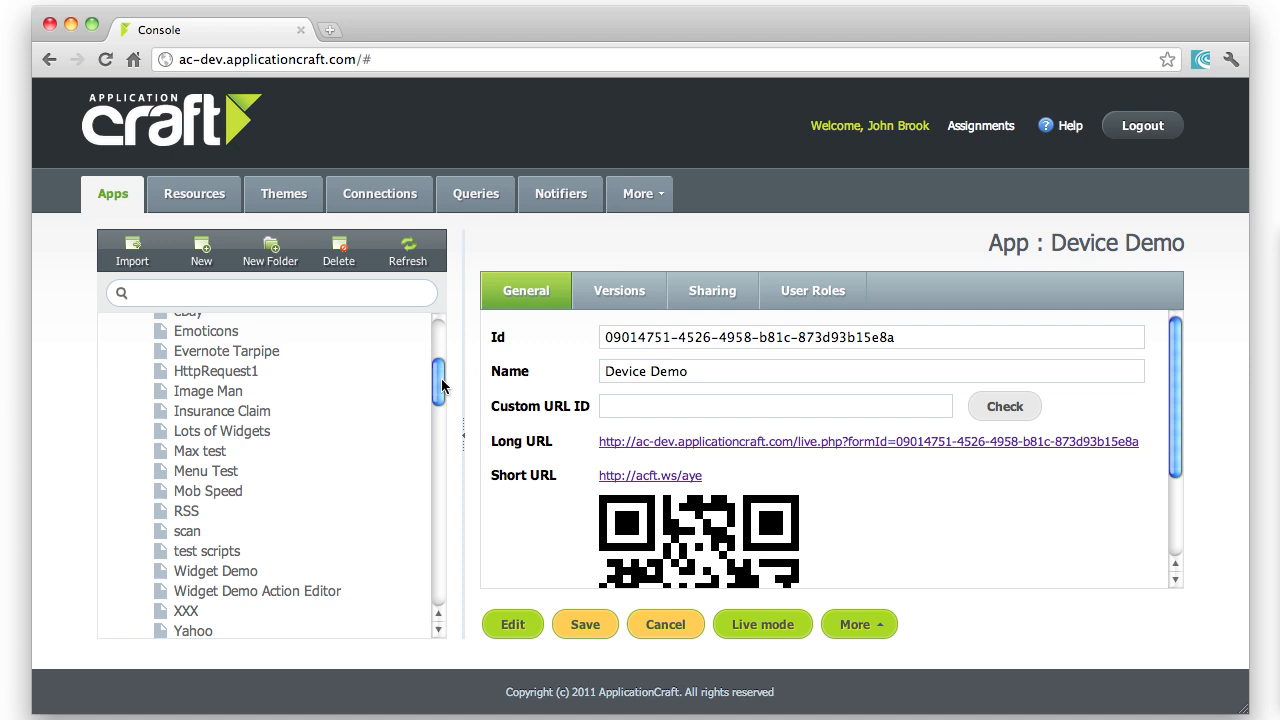
mouse_move(440, 390)
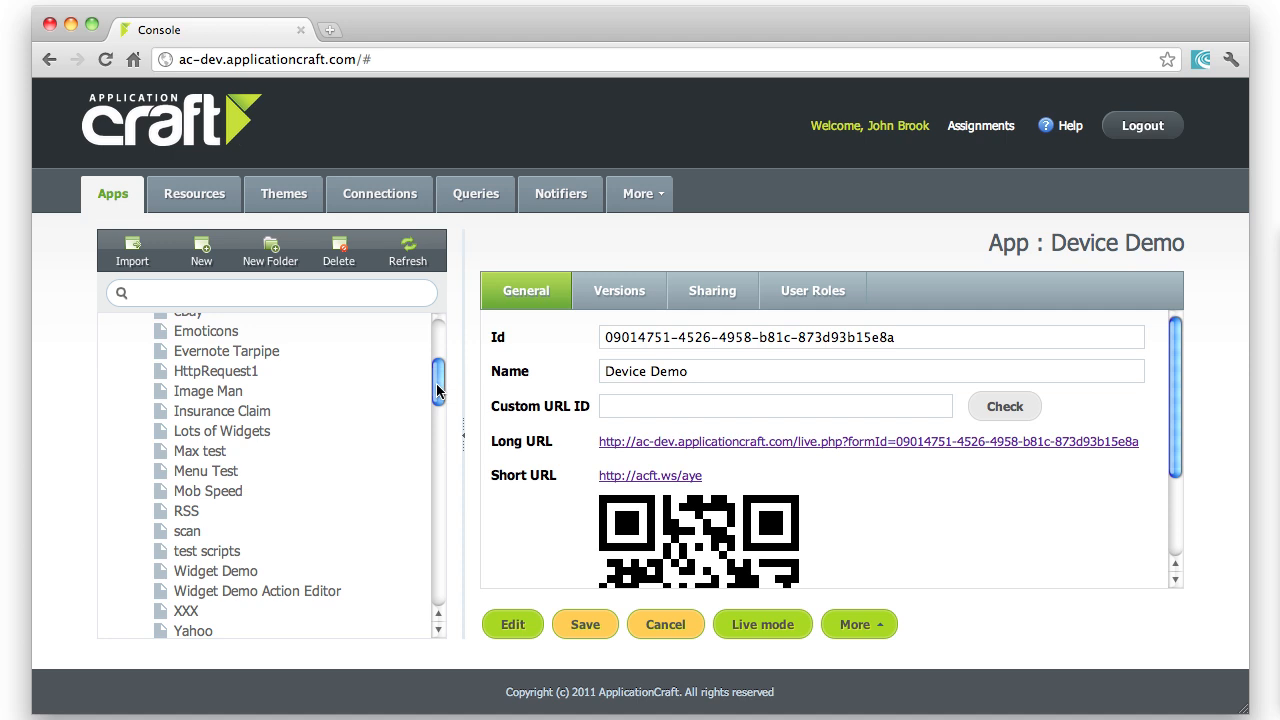
click(640, 192)
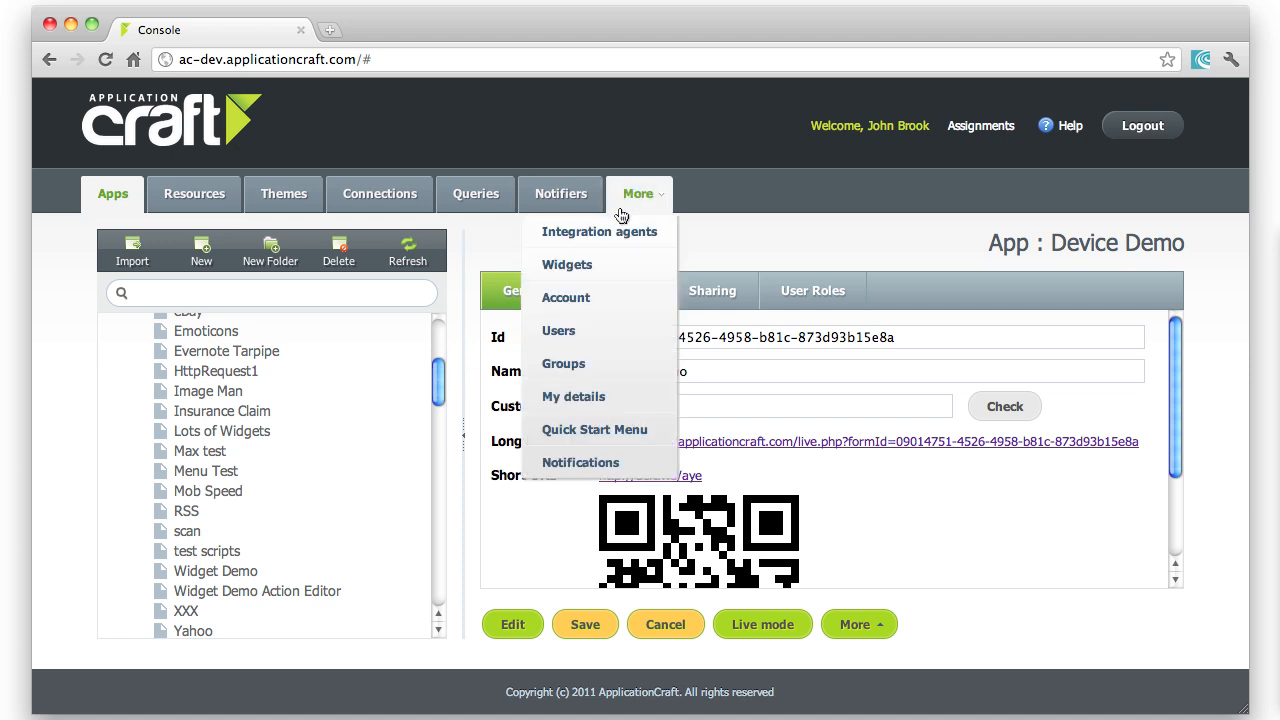
mouse_move(600, 232)
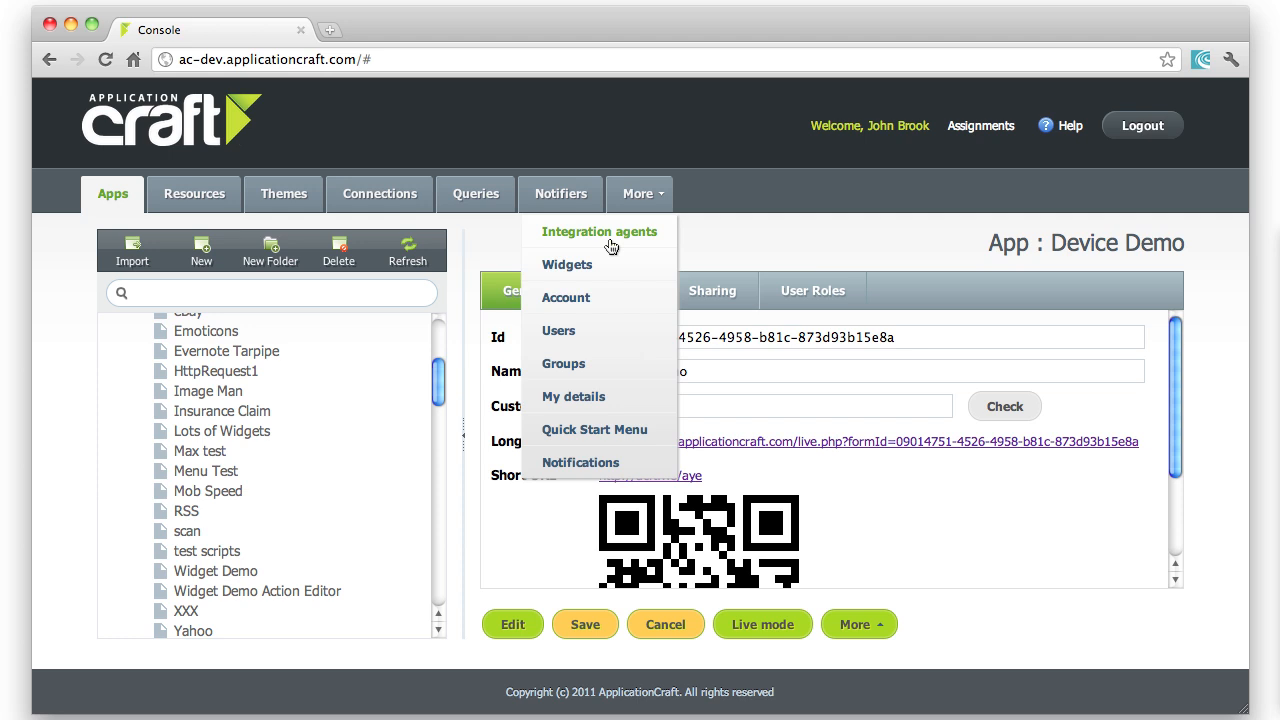
mouse_move(568, 296)
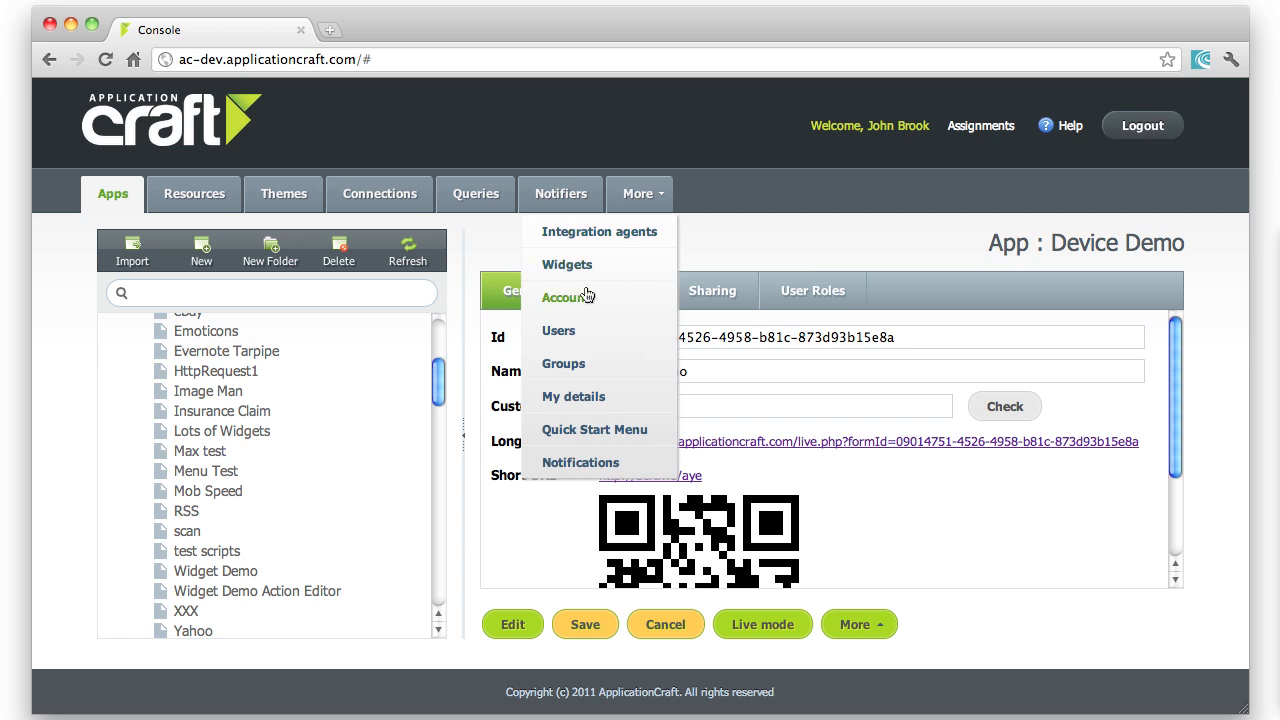
mouse_move(576, 298)
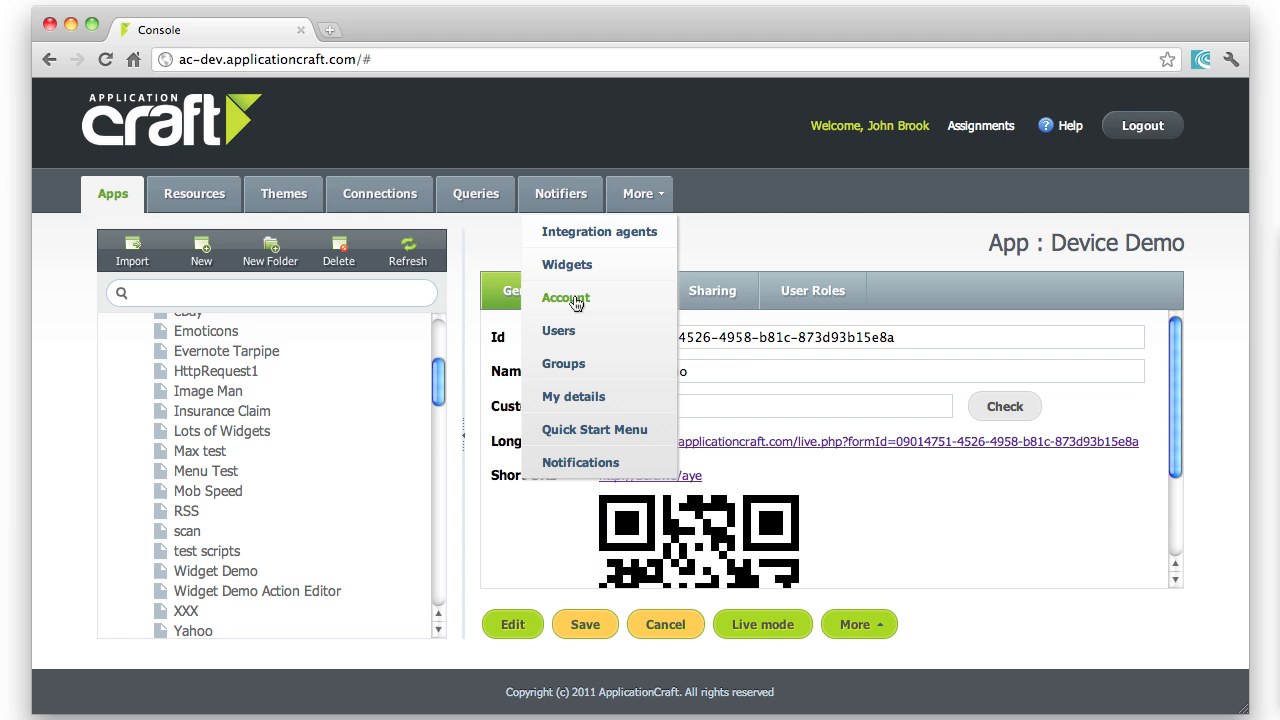
- Show the account's PhoneGap build credentials on the Account Params page
click(566, 298)
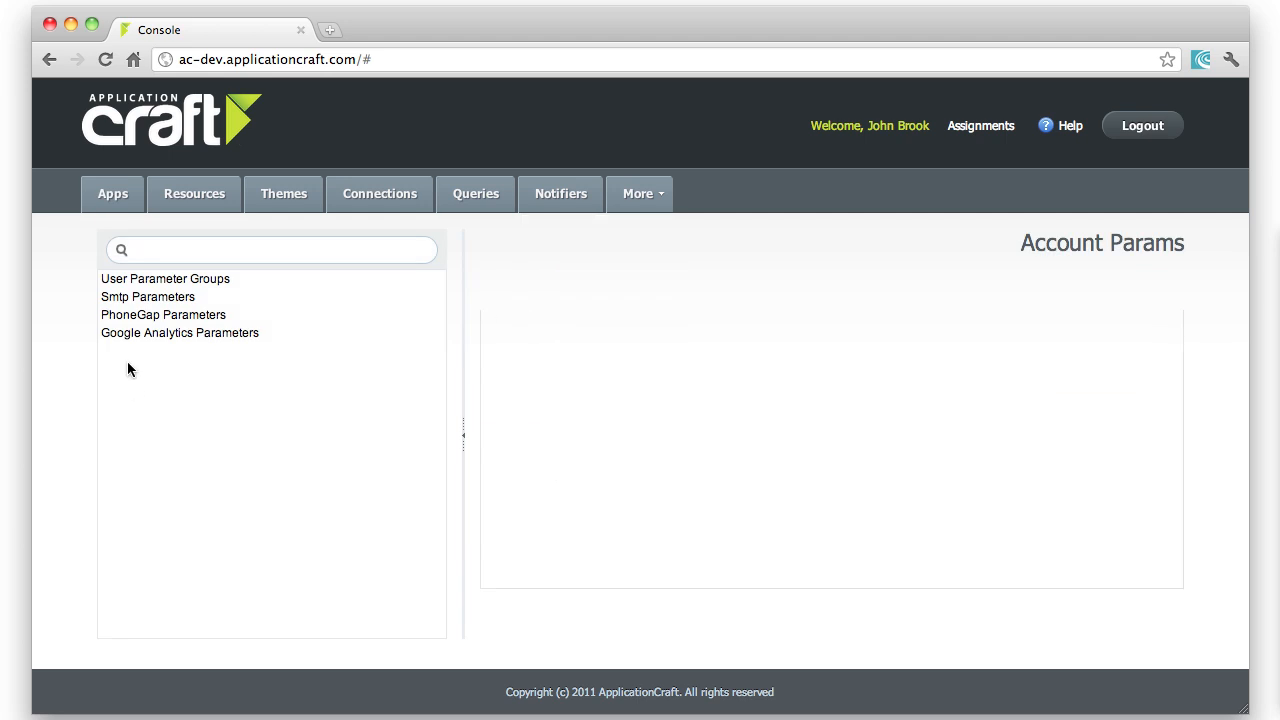
click(164, 314)
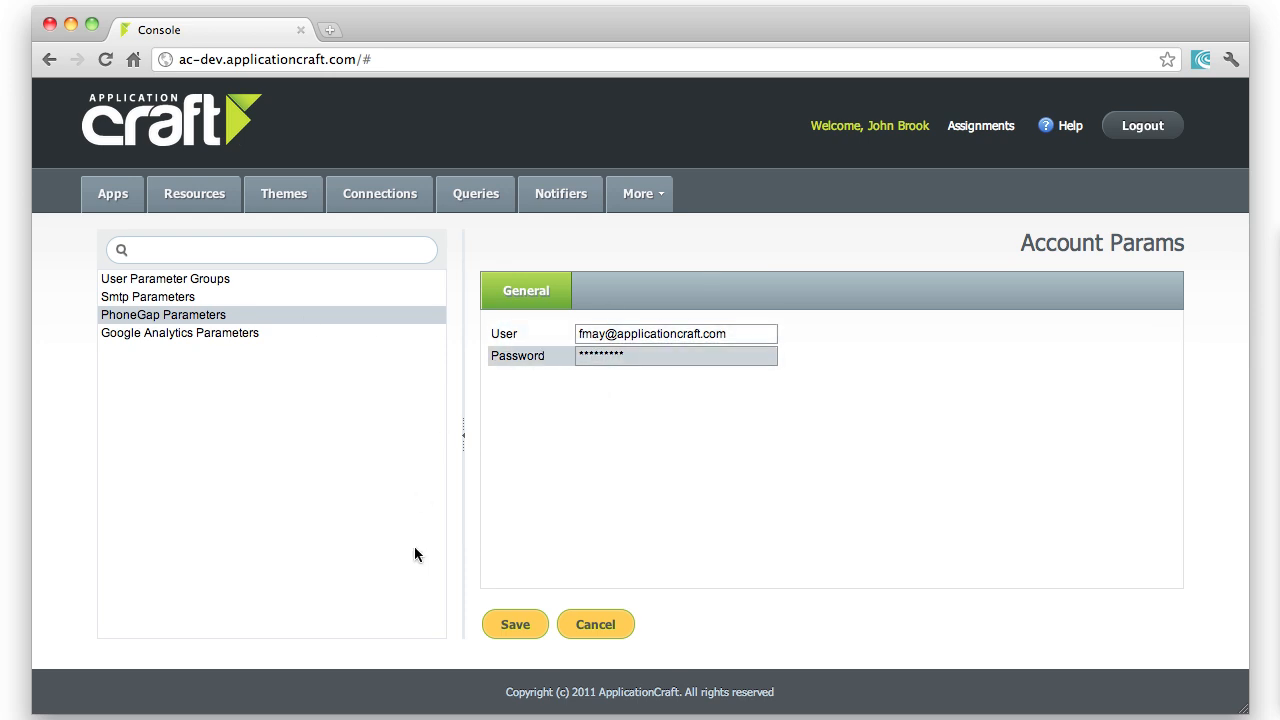
click(640, 192)
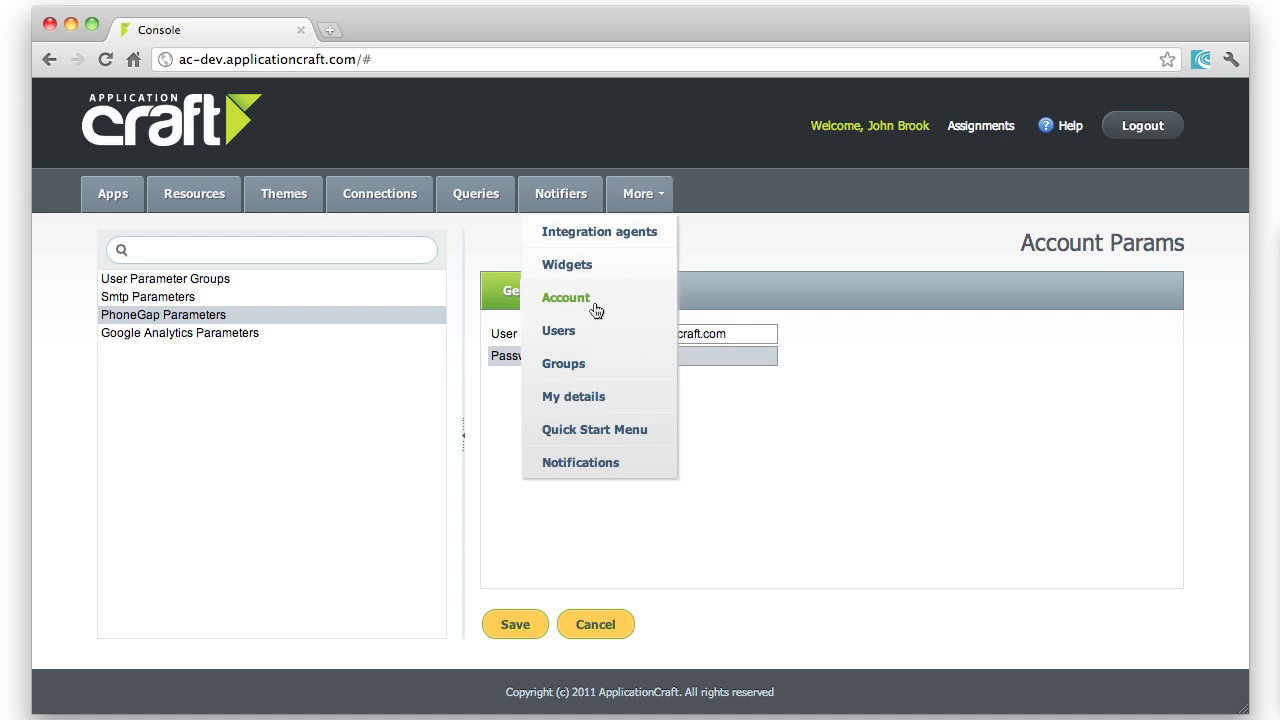
mouse_move(568, 264)
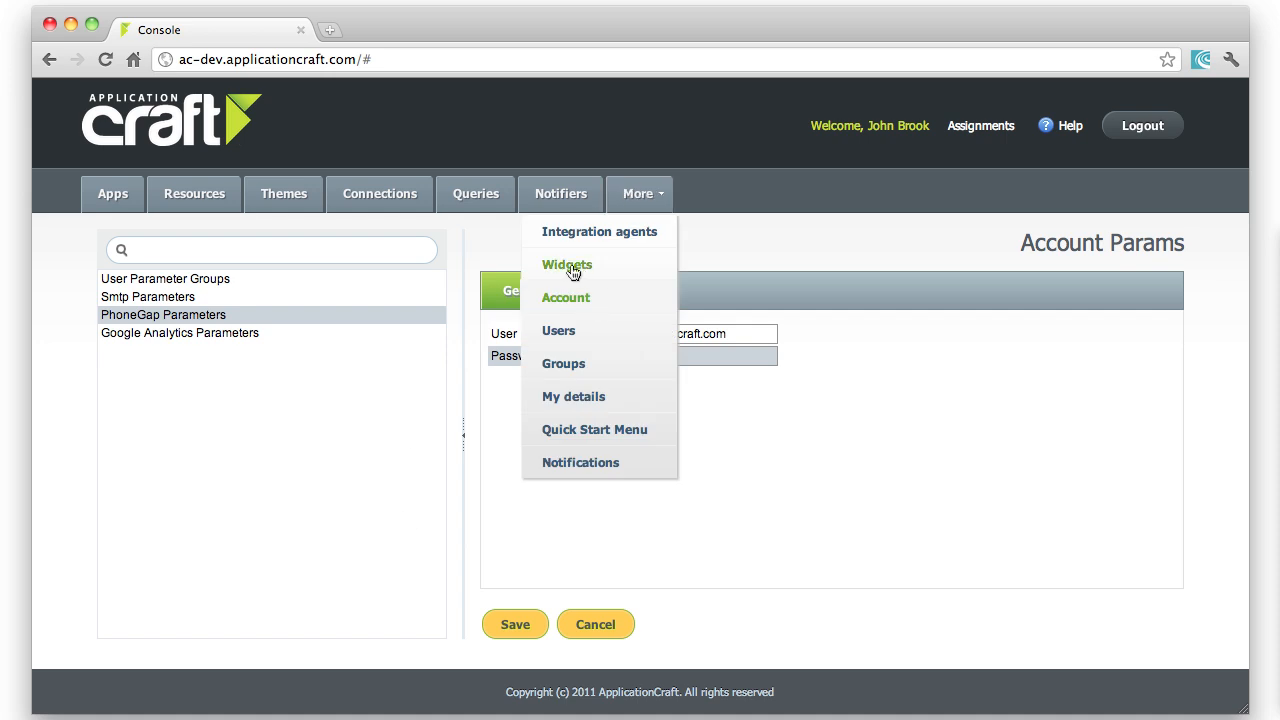
- Return to Device Demo's details and reopen its Mobile Apps Builder overview
click(112, 192)
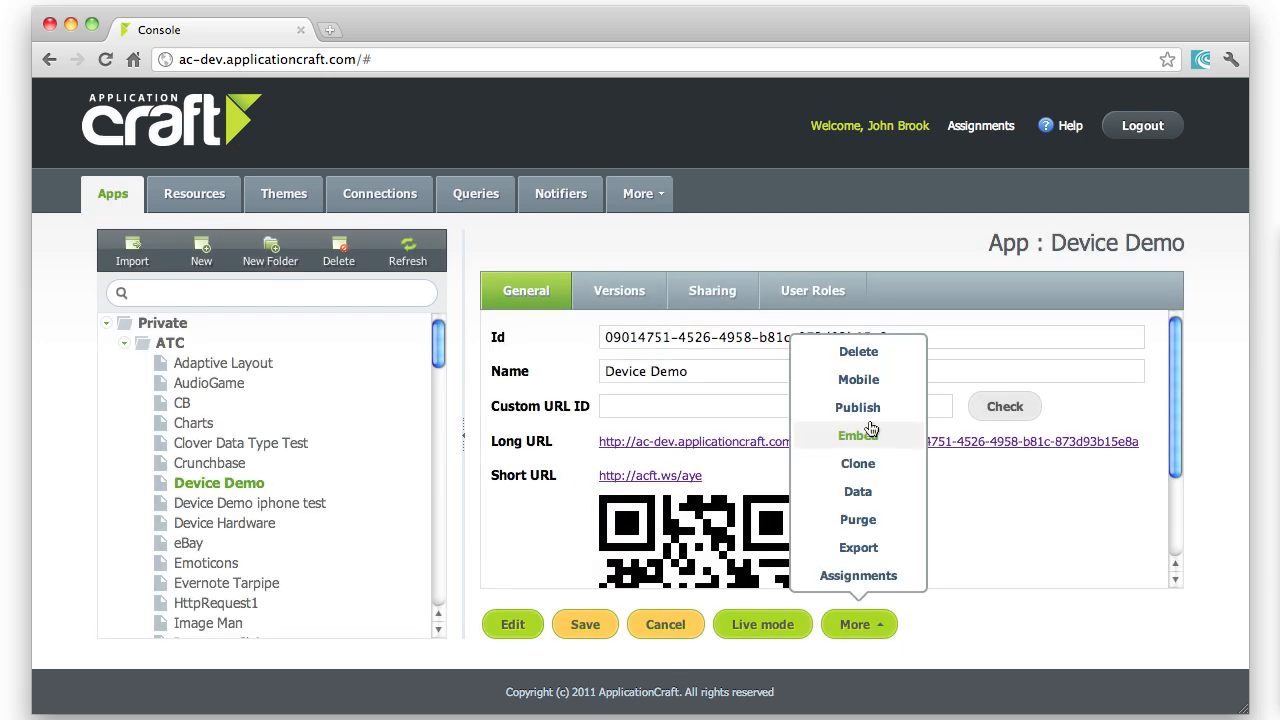
click(856, 380)
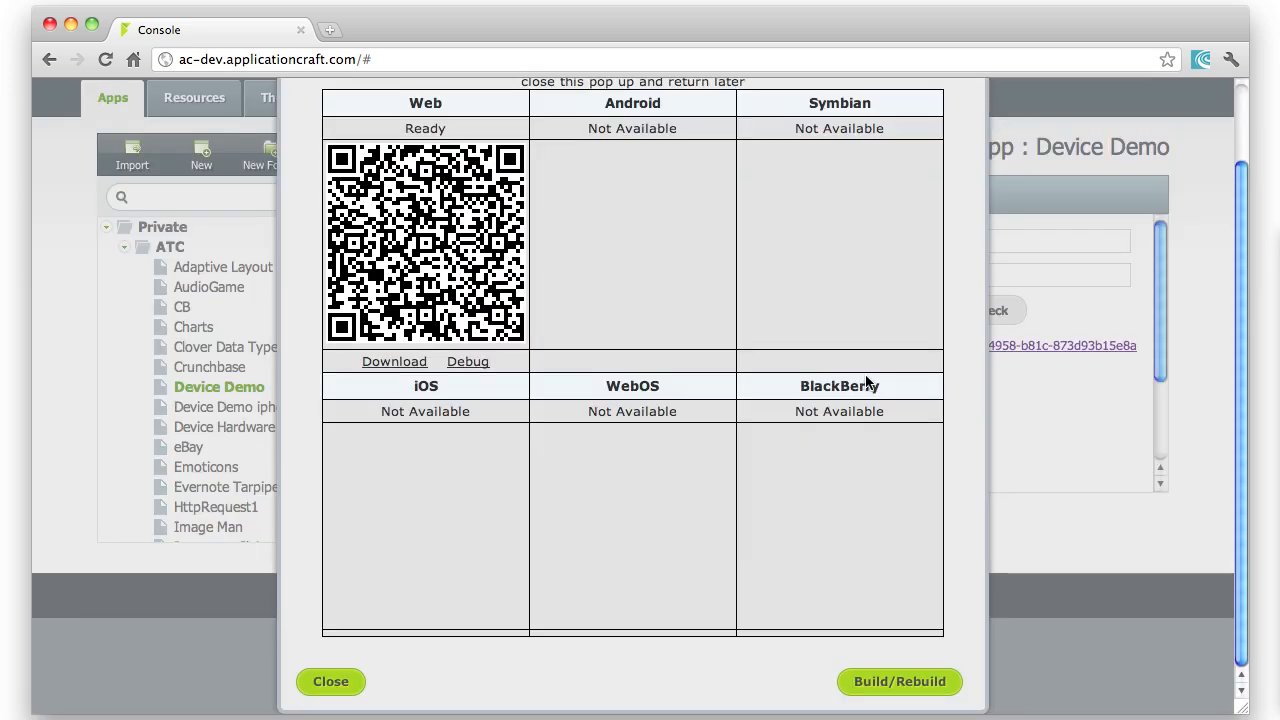